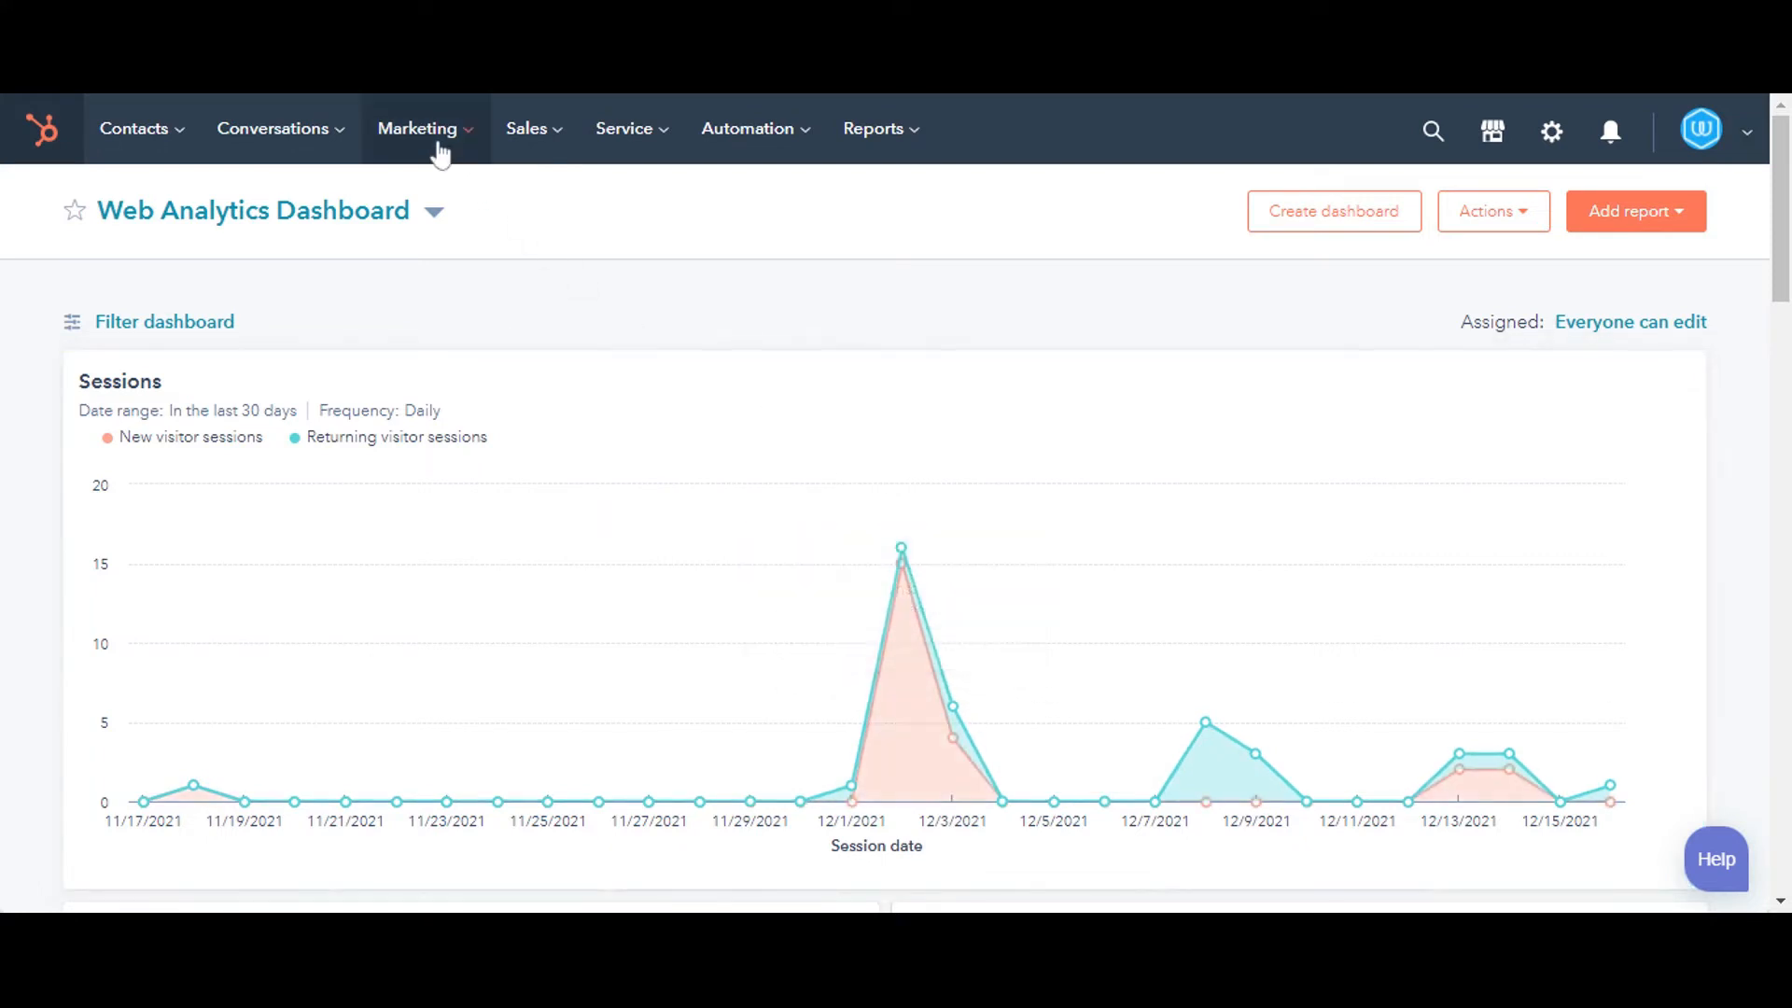
mouse_move(444, 269)
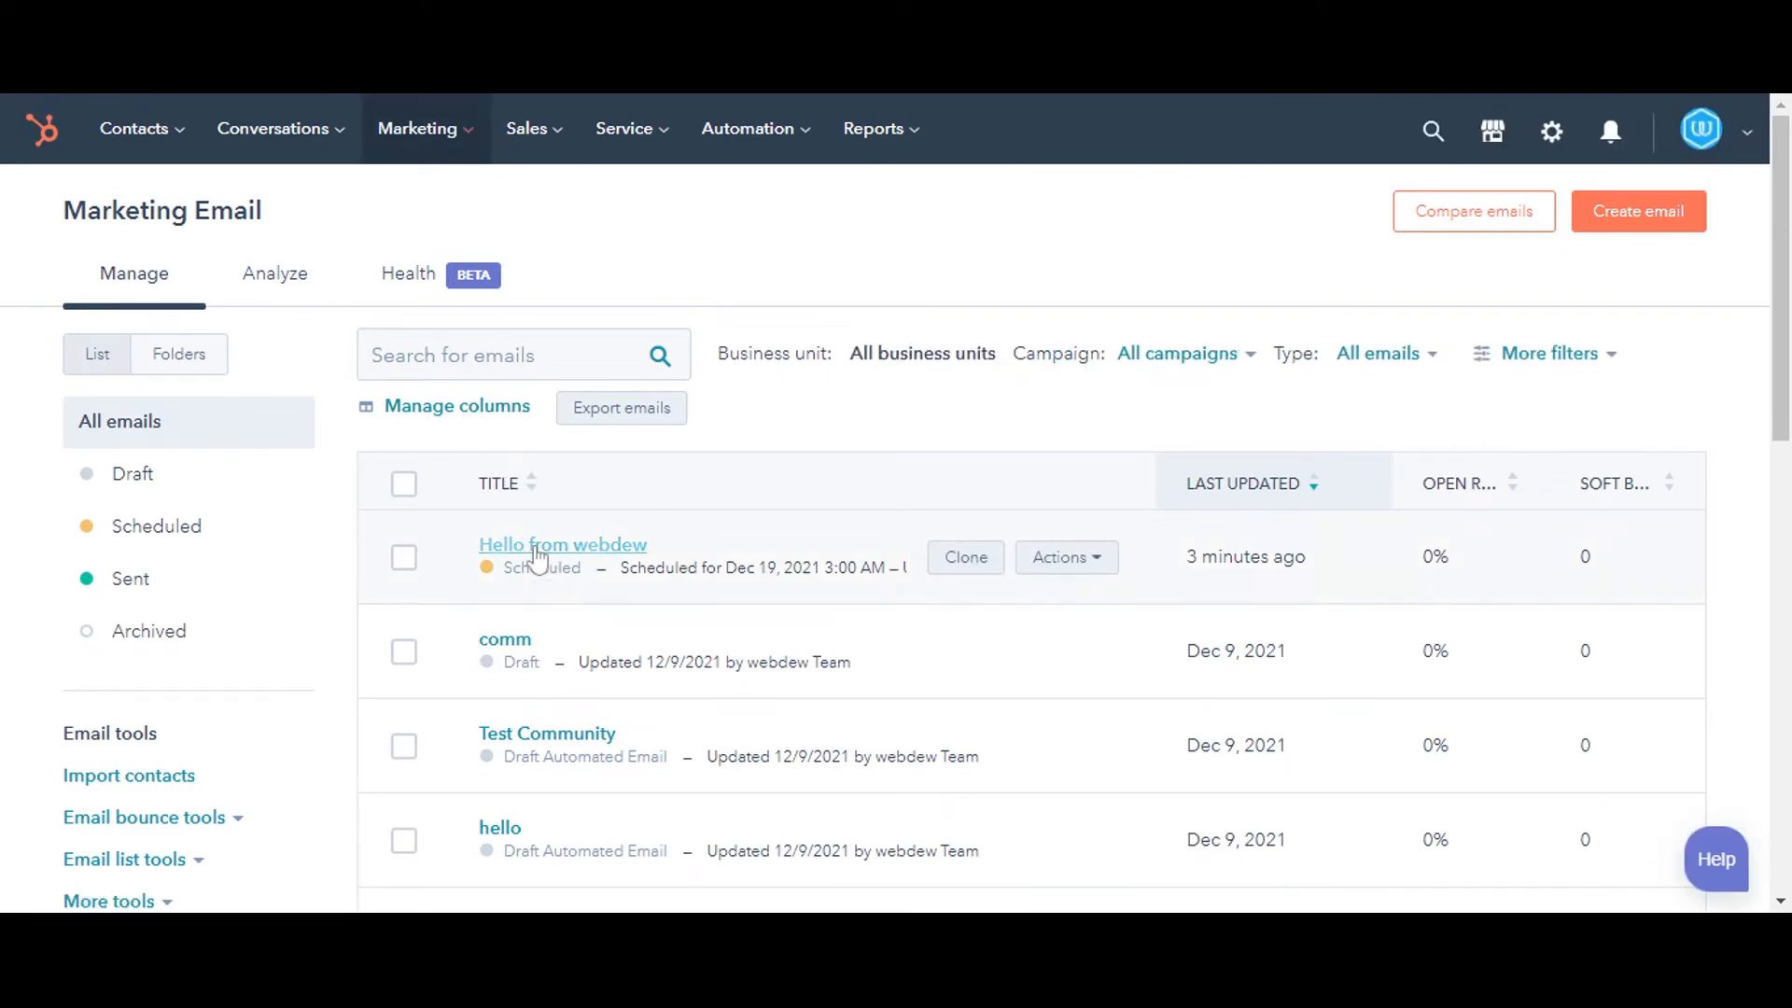
Go to the 'Hello from webdew' scheduled email's details page from the email list
click(562, 545)
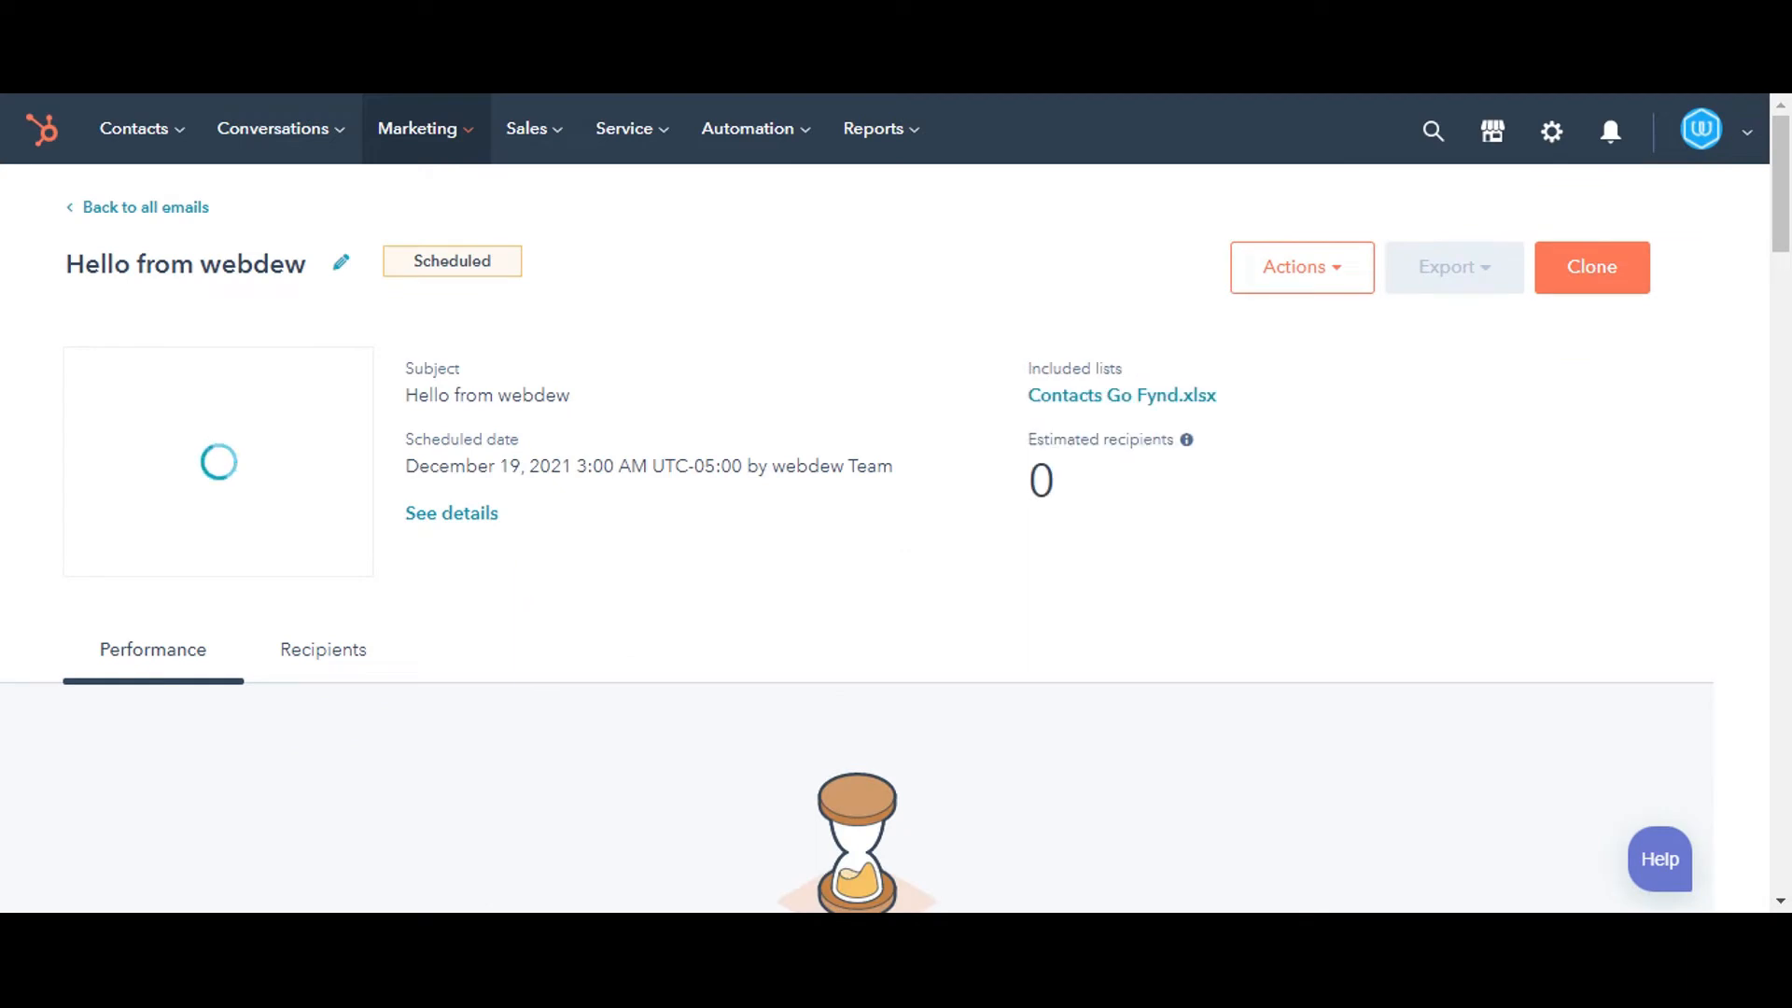
Show the Actions menu for the 'Hello from webdew' email
click(1302, 268)
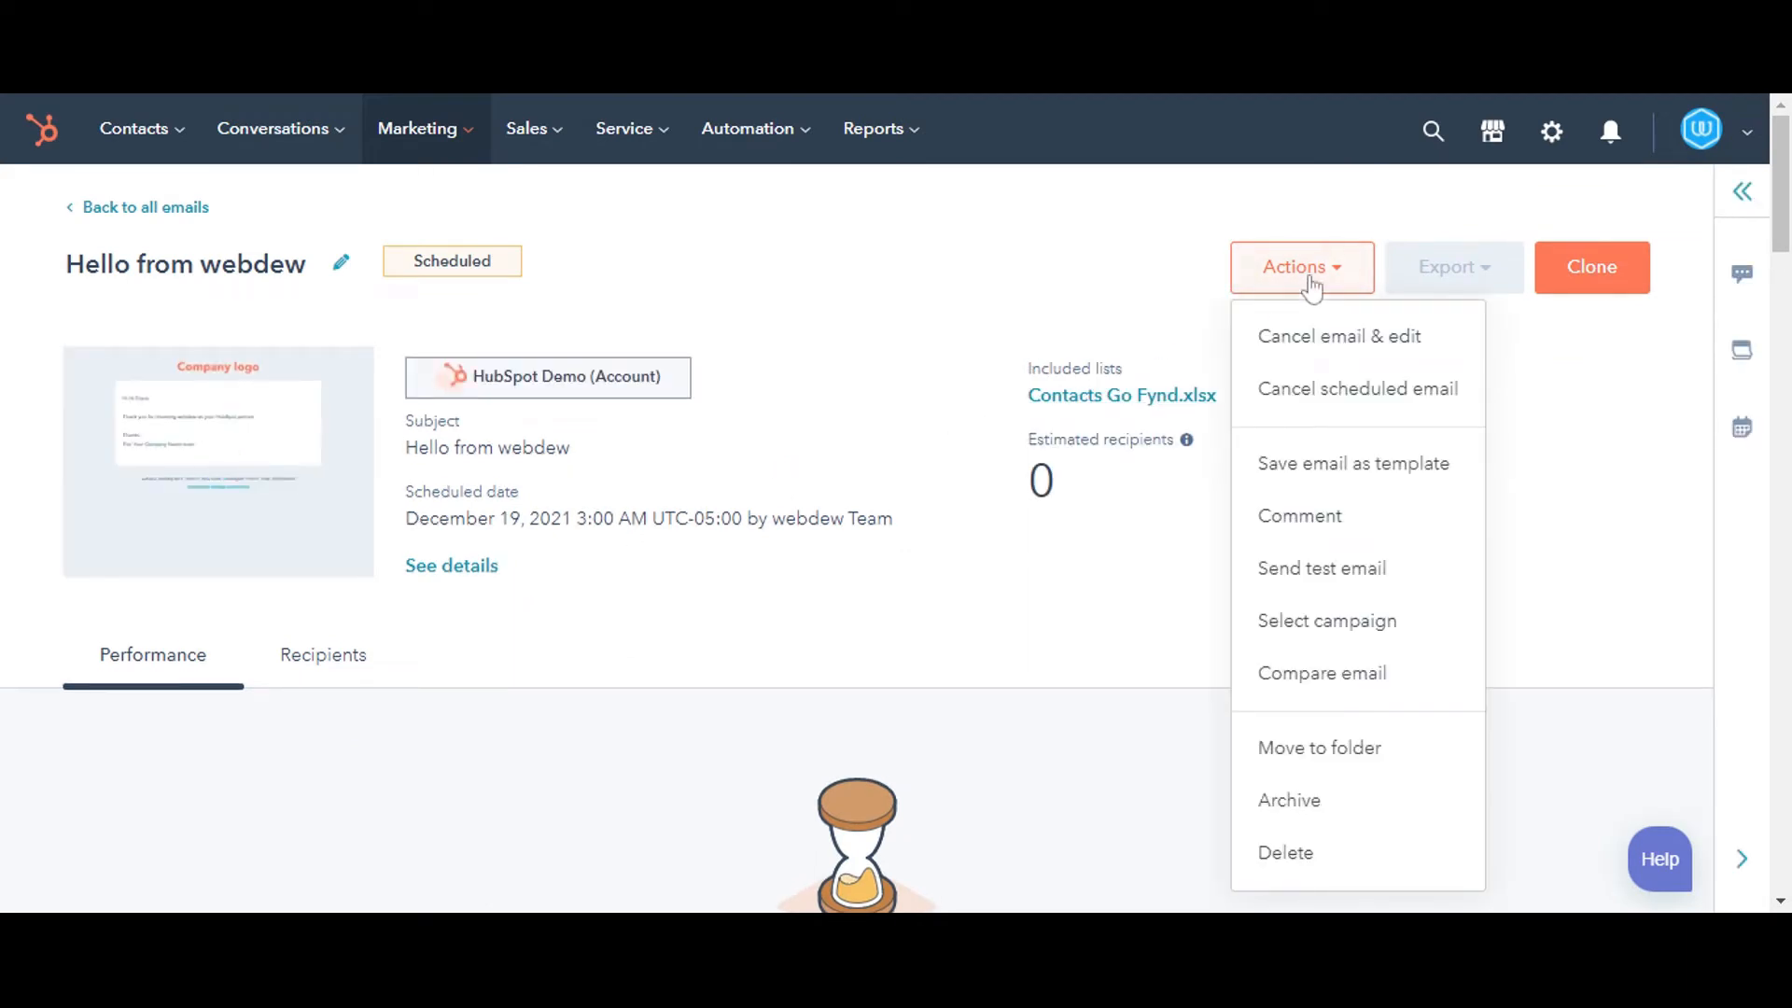
mouse_move(1333, 408)
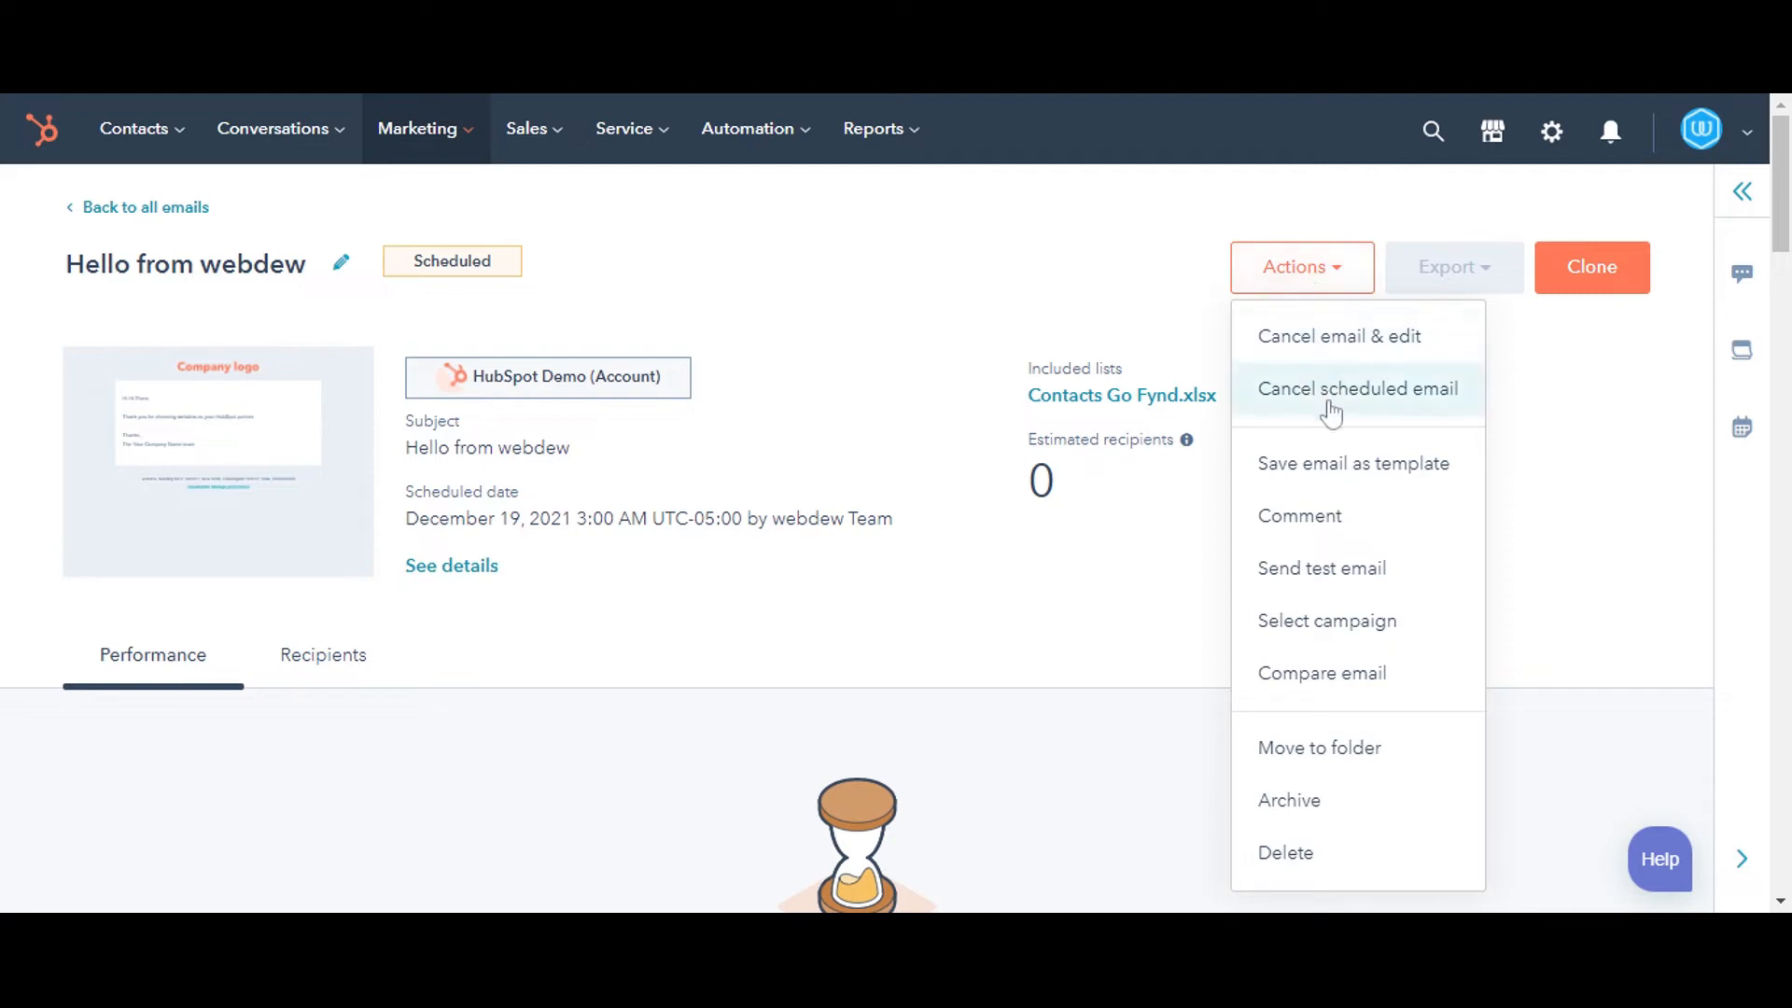
mouse_move(1344, 422)
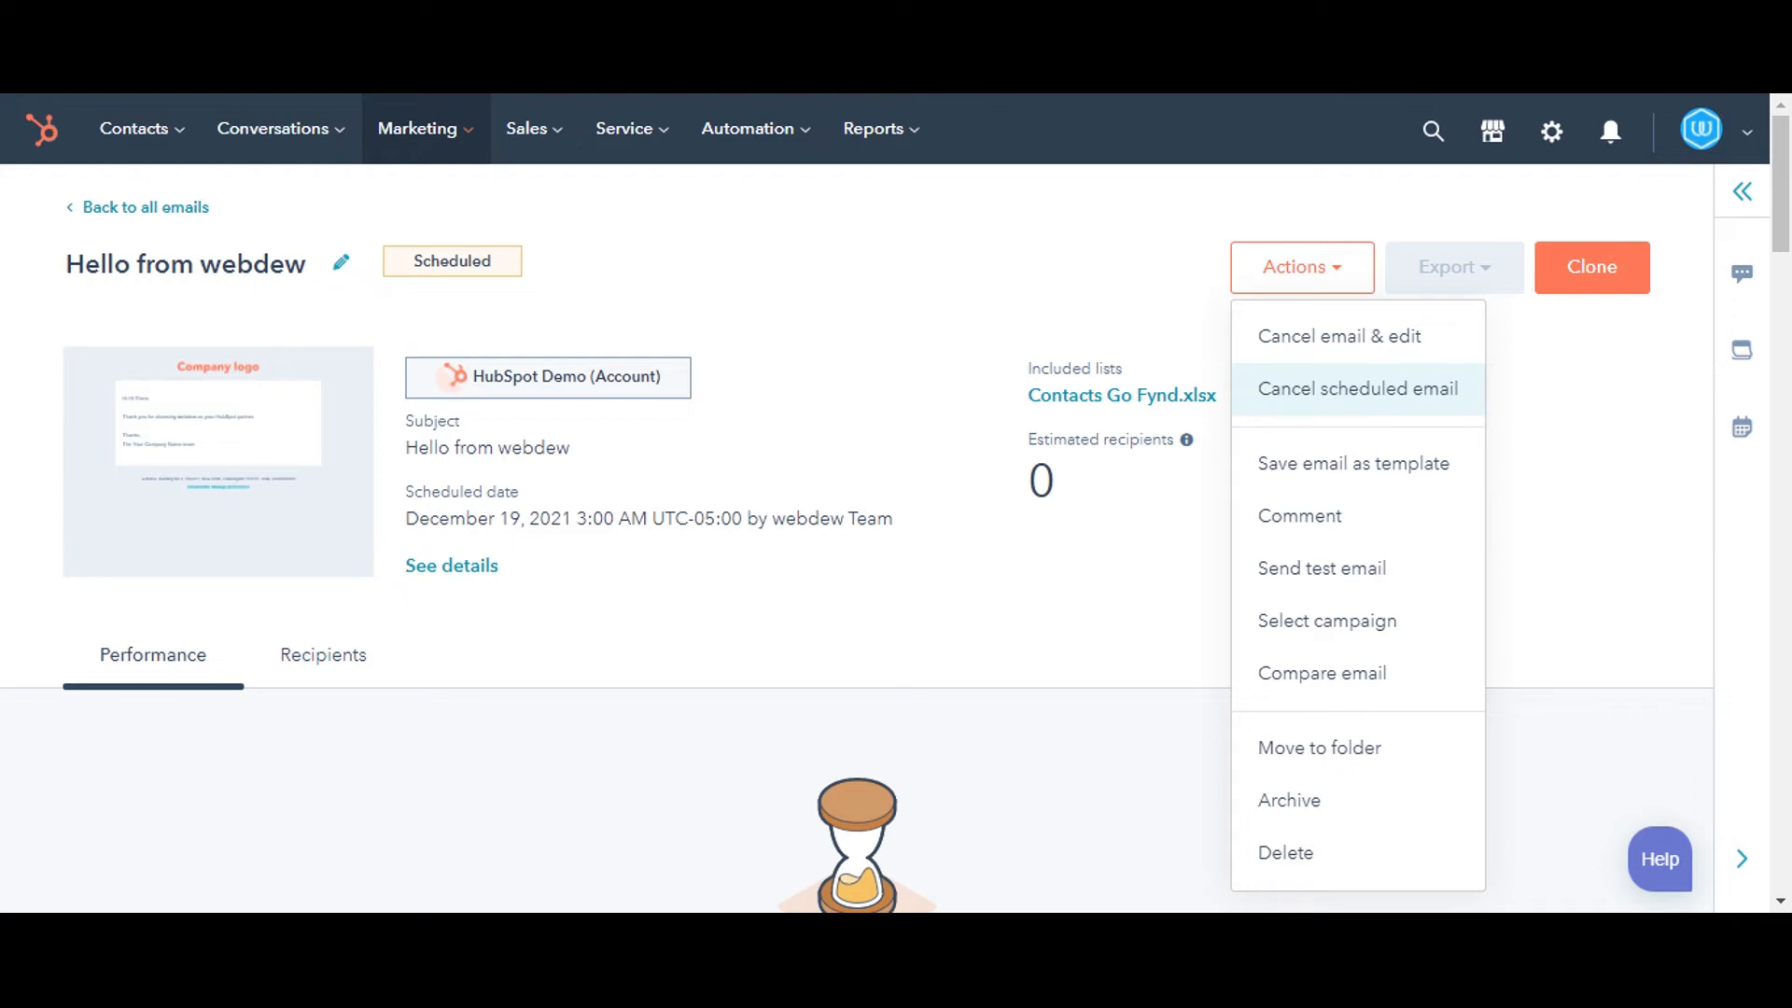
Cancel the scheduled send of 'Hello from webdew' and confirm, returning it to Draft
click(1358, 389)
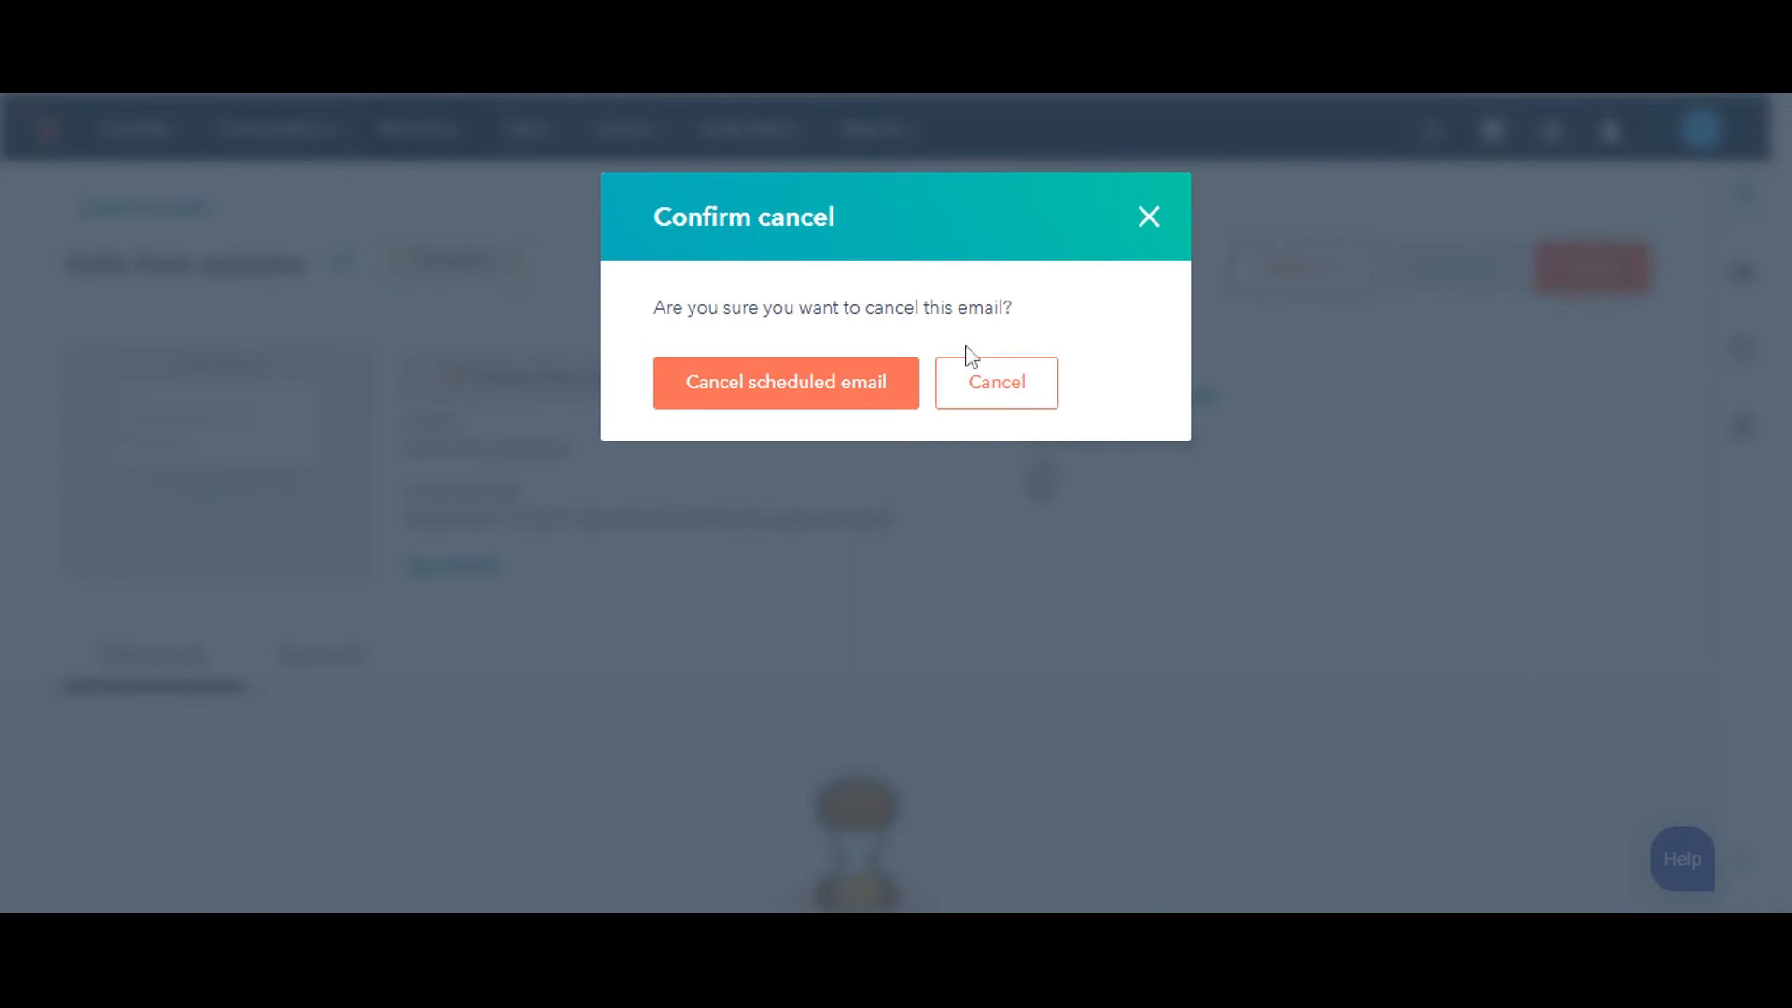
mouse_move(758, 403)
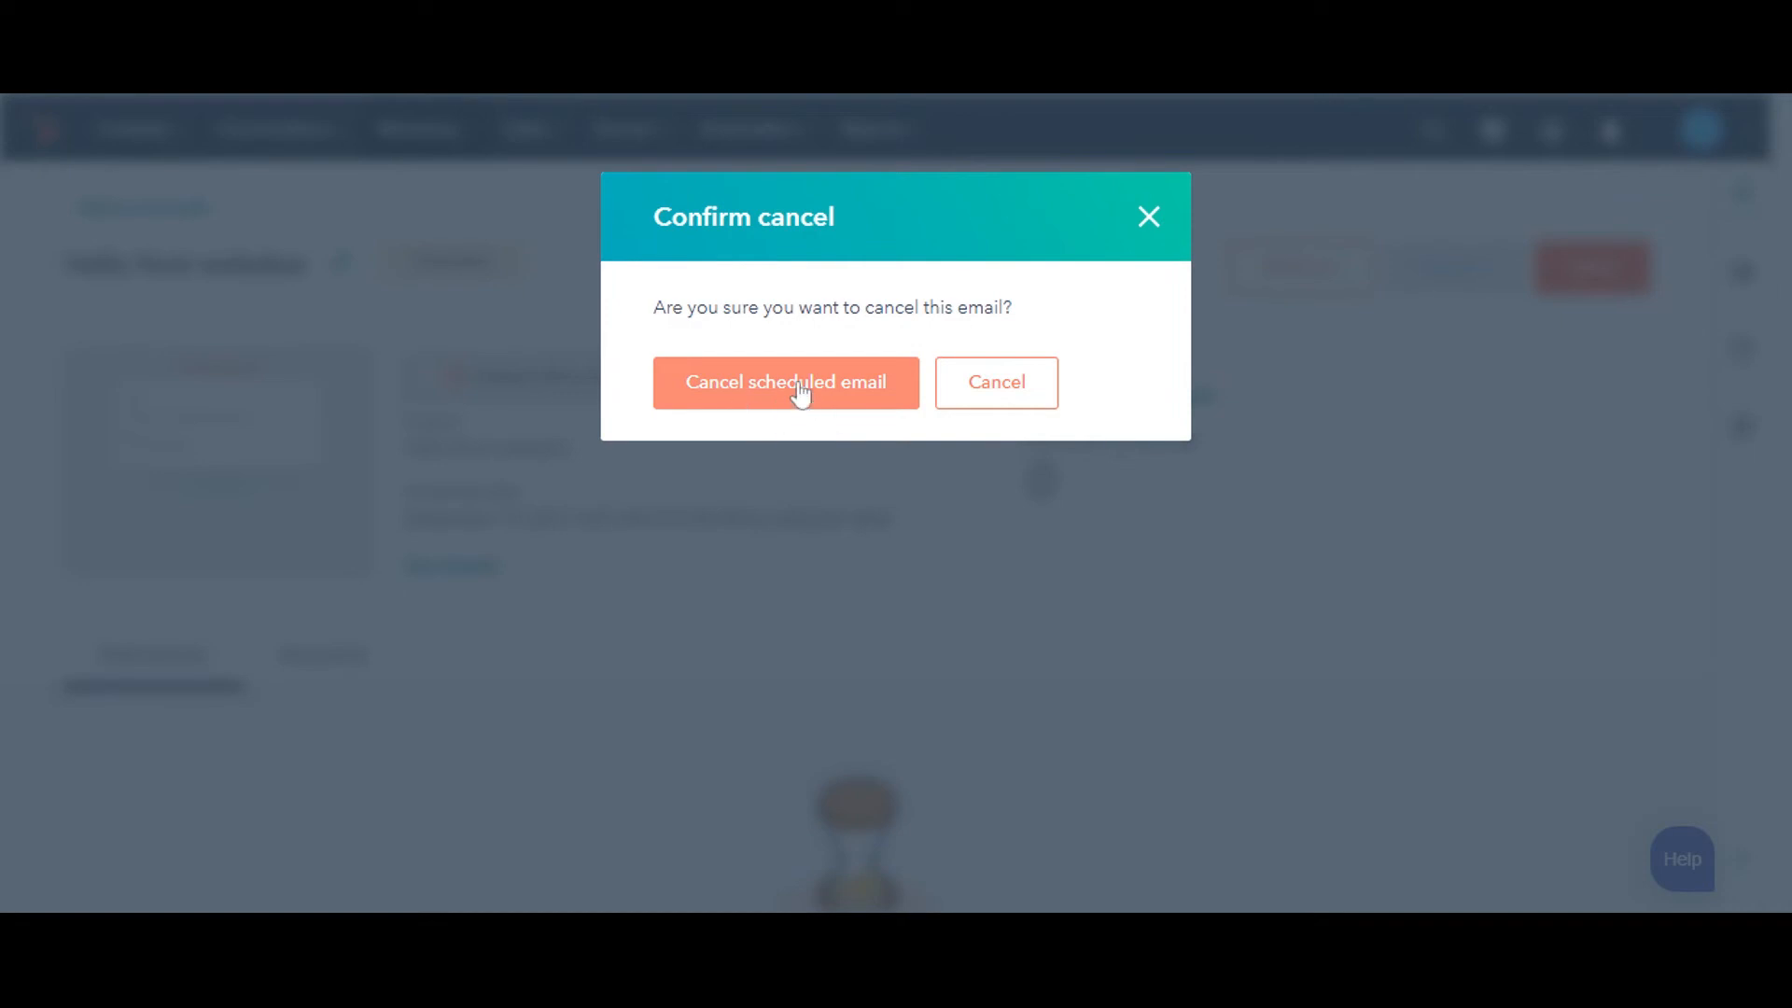
click(786, 383)
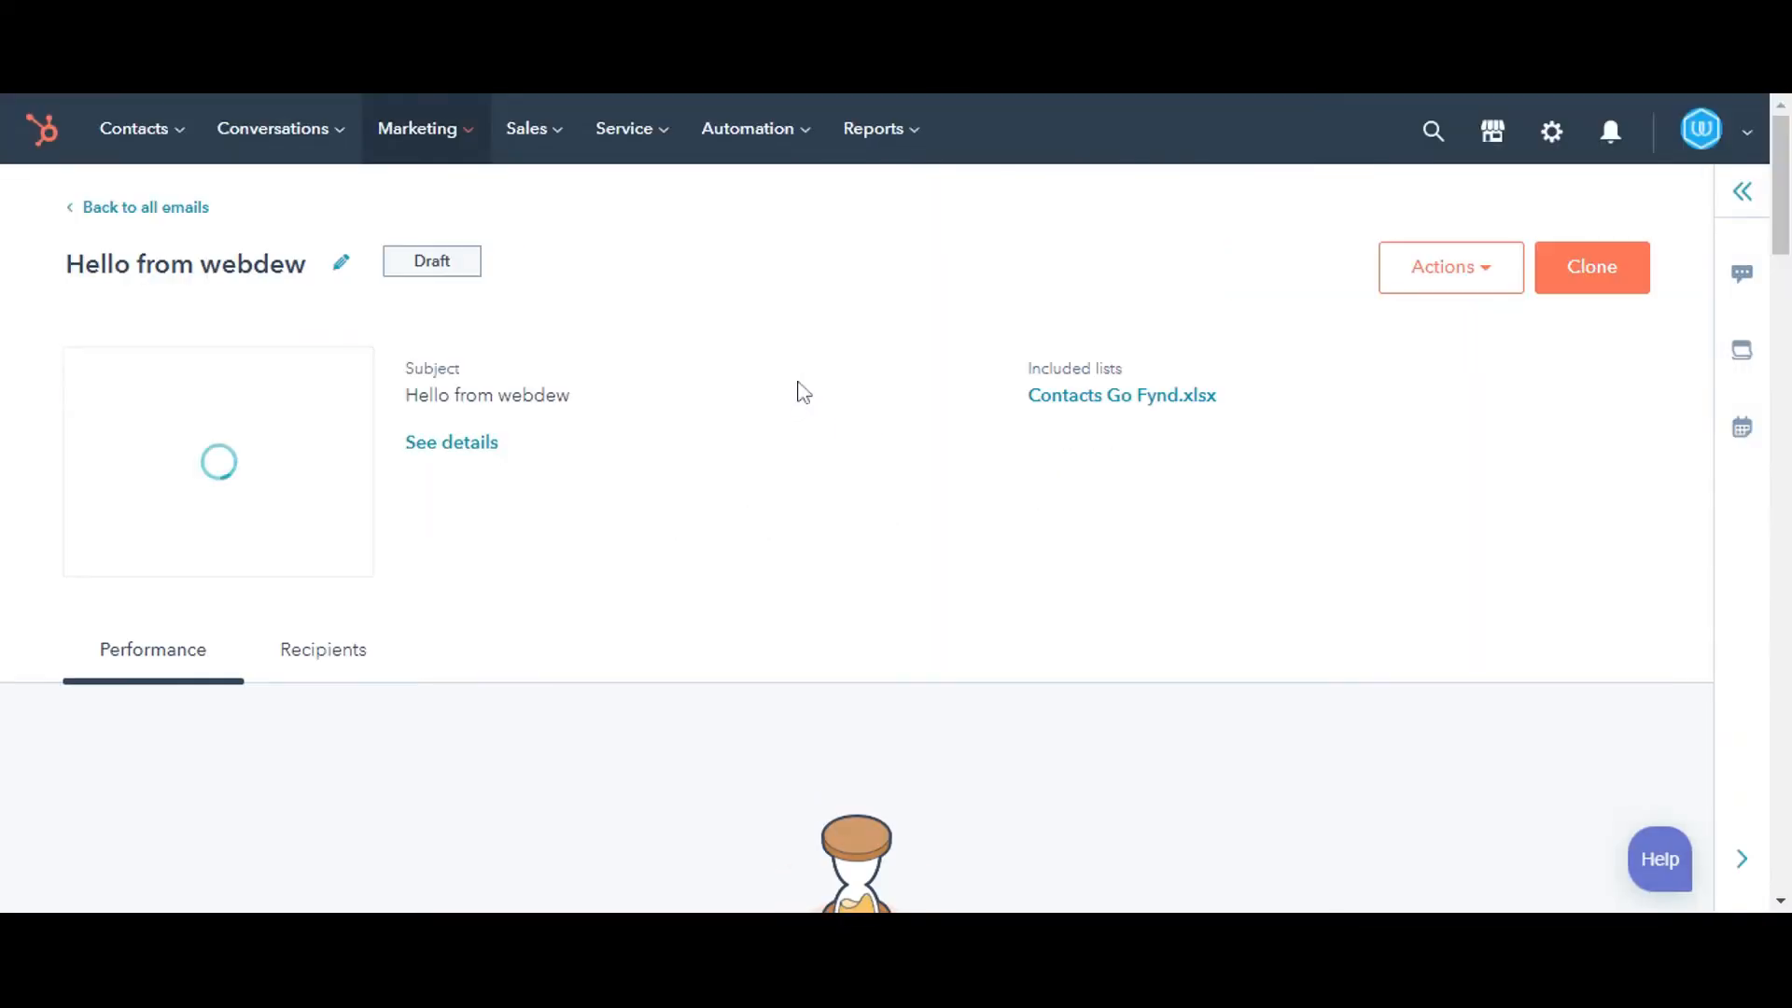